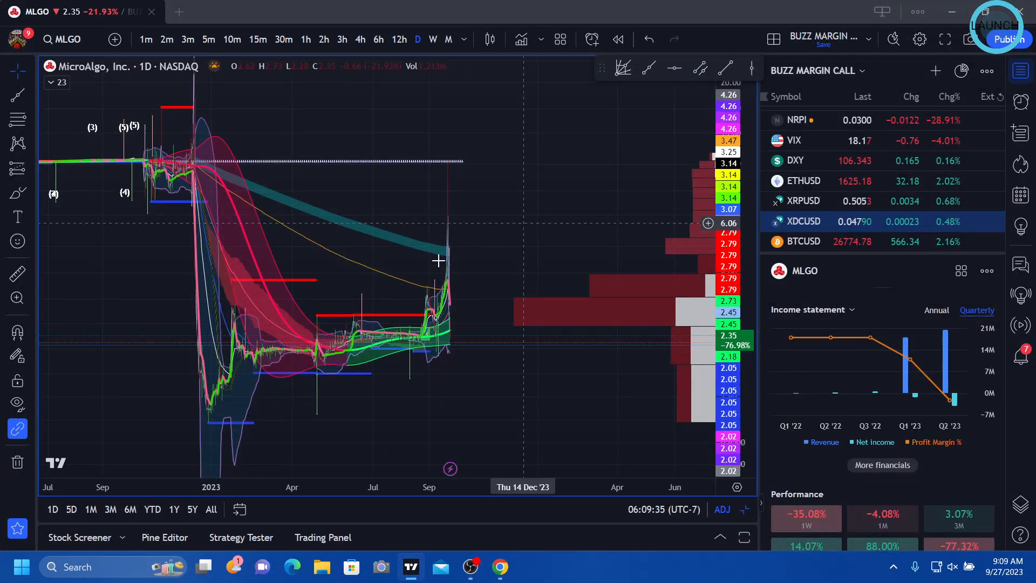
{"action": "mouse_move", "coordinate": [386, 241]}
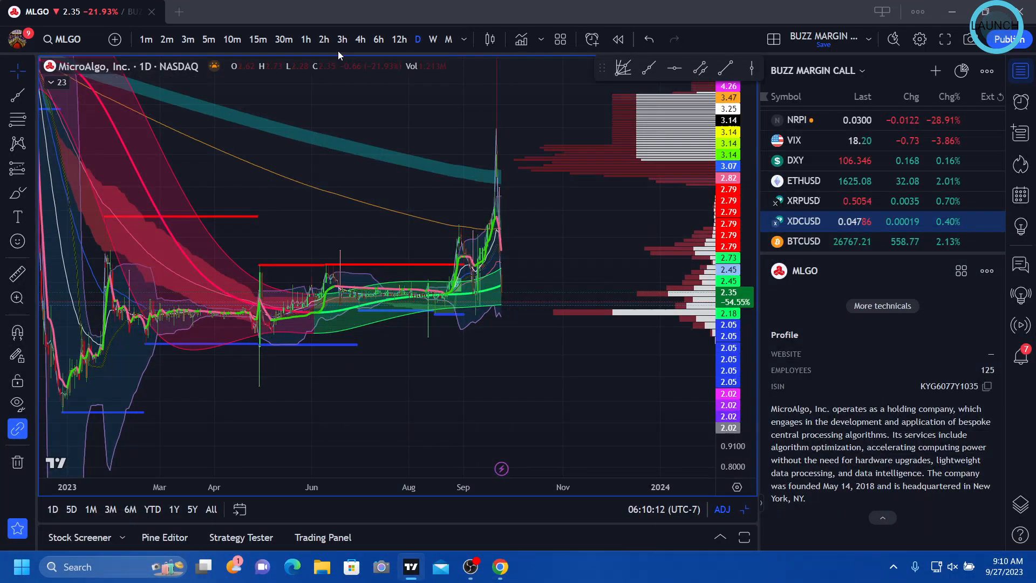
{"action": "mouse_move", "coordinate": [358, 38]}
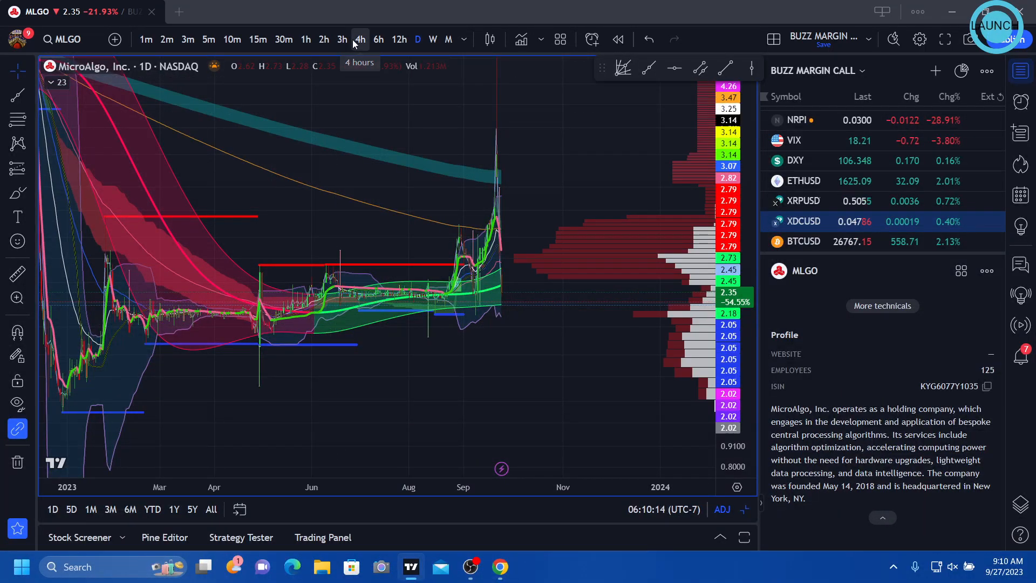
Switch the MLGO chart to four-hour candles spanning August to late September.
{"action": "left_click", "coordinate": [358, 39]}
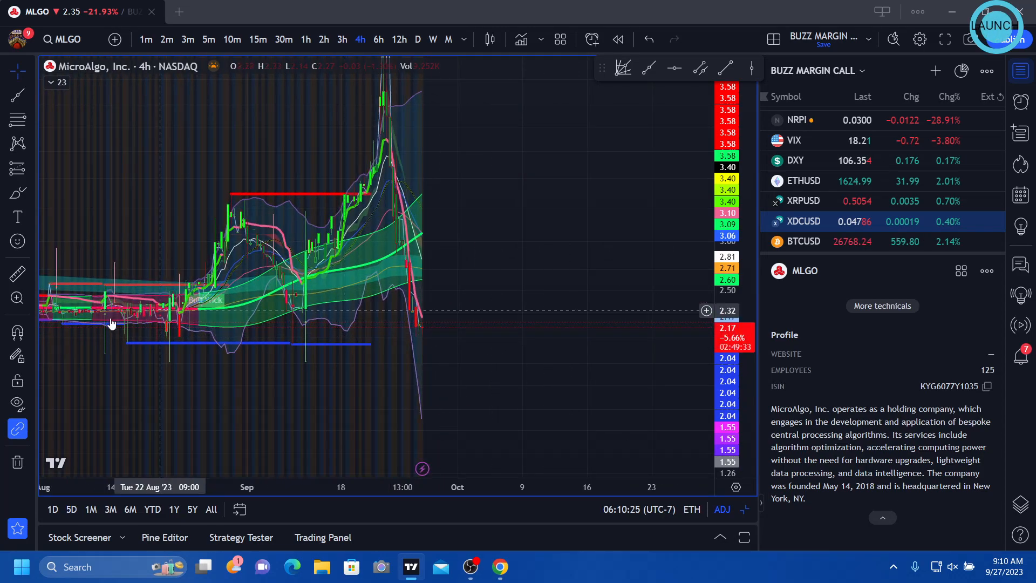
{"action": "mouse_move", "coordinate": [396, 339]}
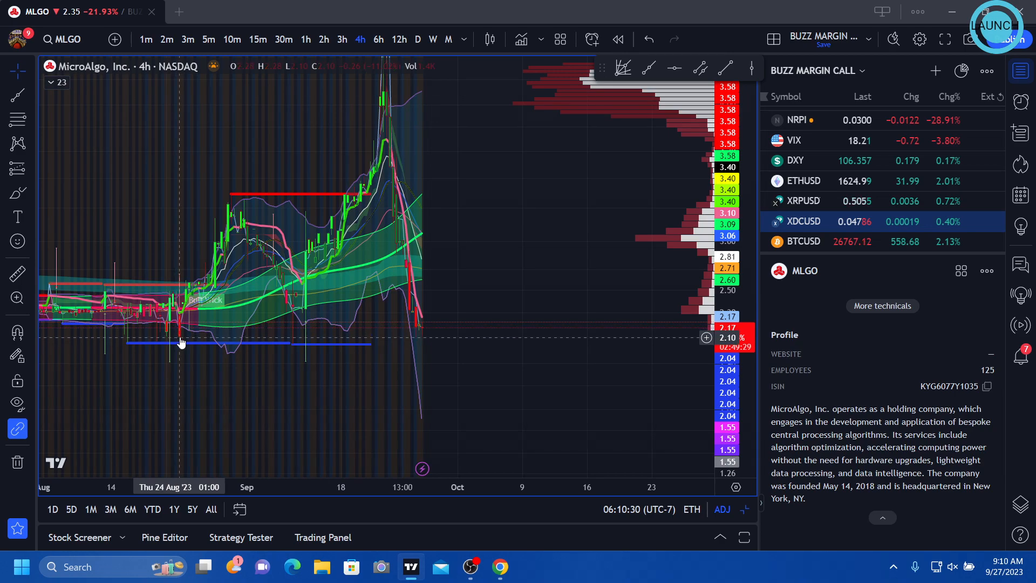
{"action": "mouse_move", "coordinate": [296, 349]}
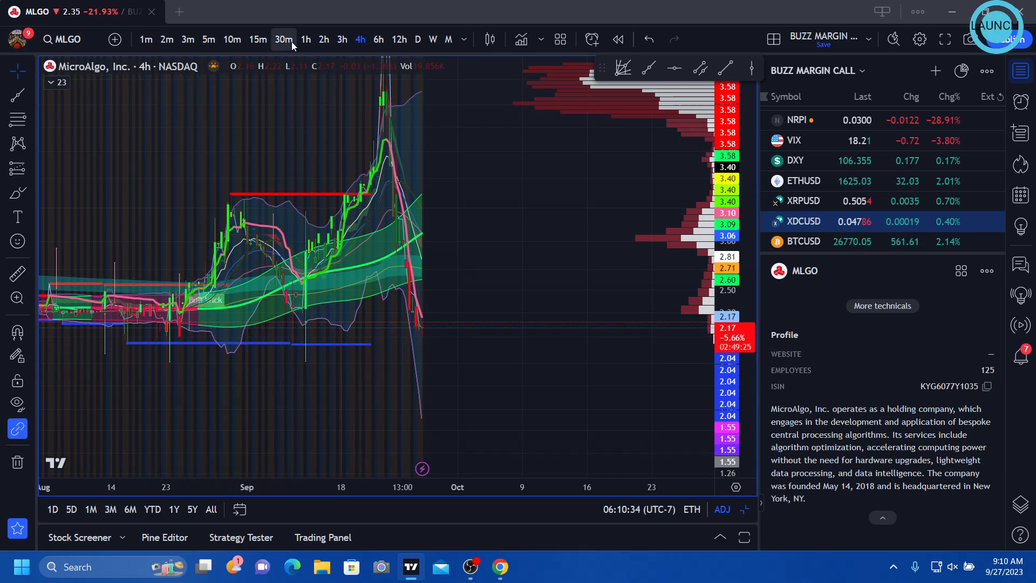
Switch the MLGO chart to 30-minute candles showing the slide toward 2.17.
{"action": "left_click", "coordinate": [283, 39]}
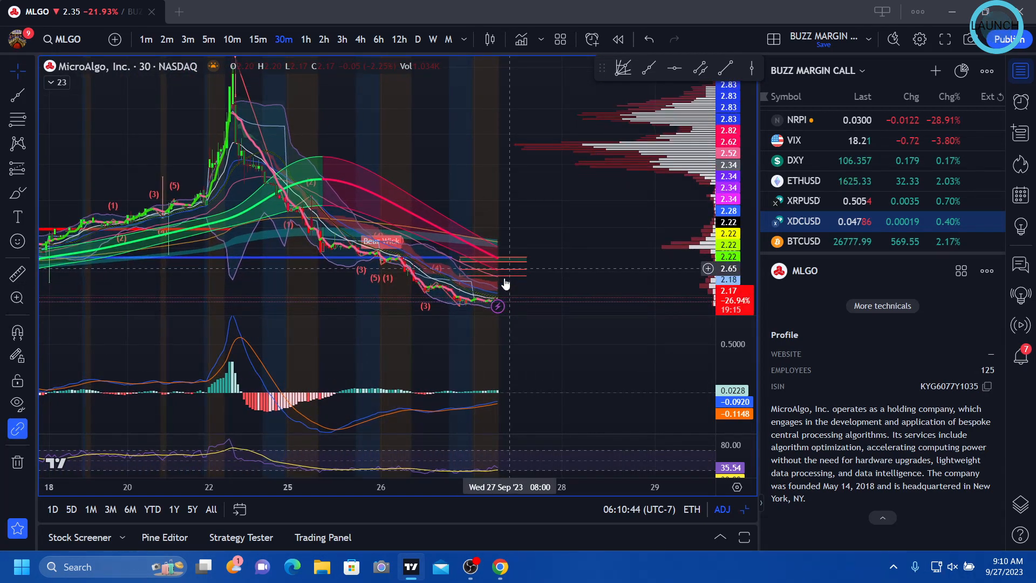
{"action": "mouse_move", "coordinate": [525, 308]}
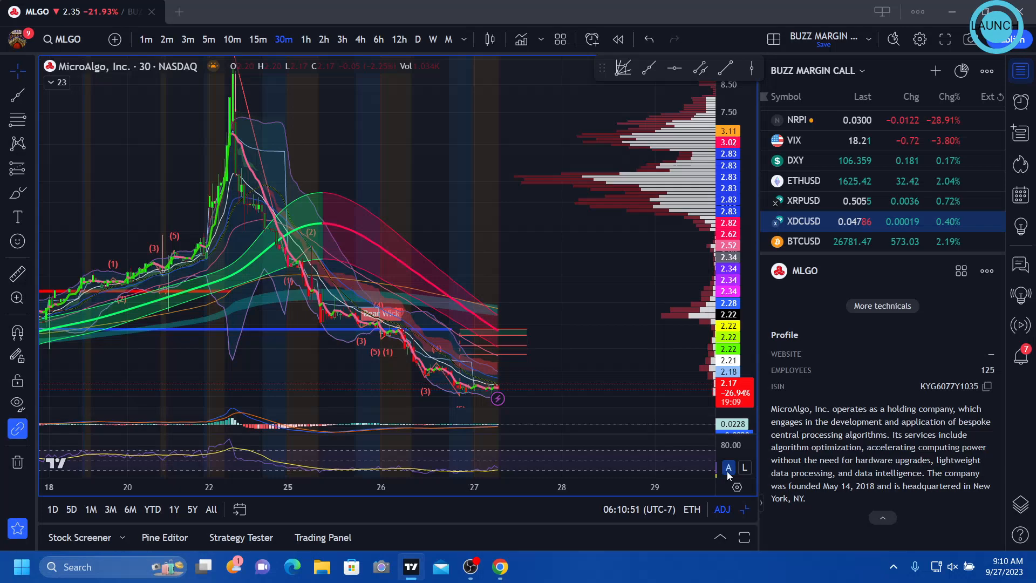
{"action": "mouse_move", "coordinate": [527, 283]}
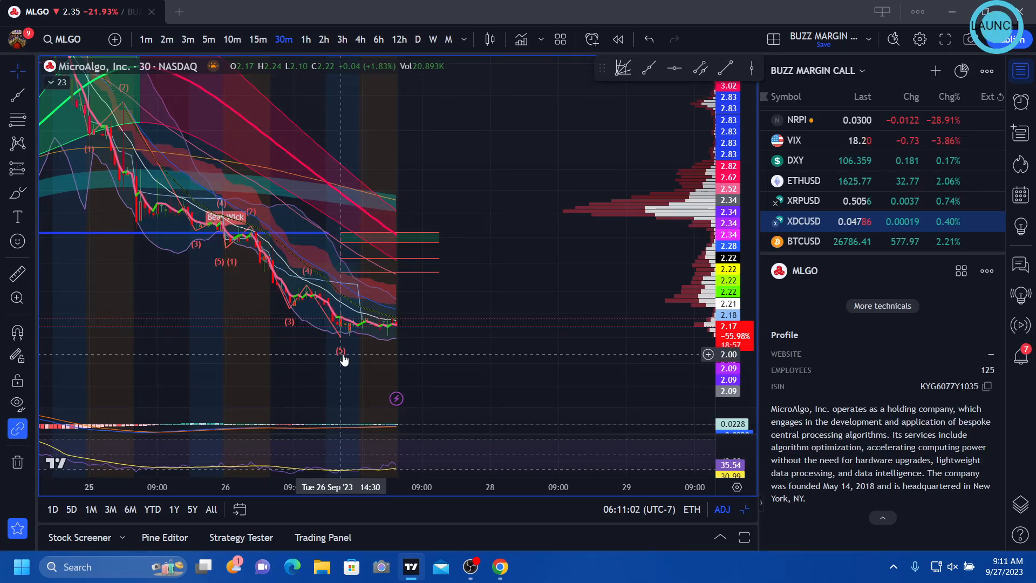
{"action": "mouse_move", "coordinate": [371, 235]}
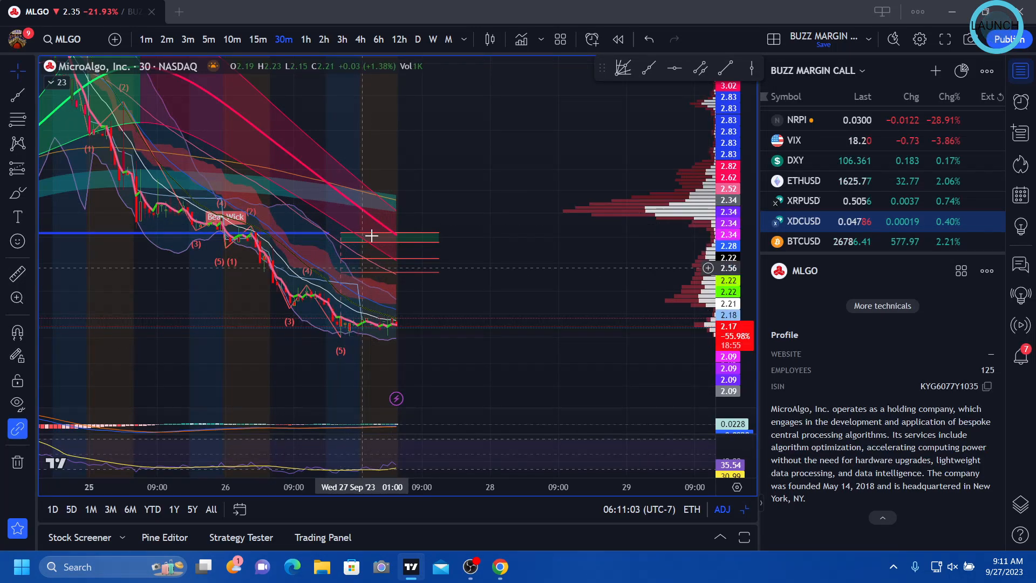
{"action": "mouse_move", "coordinate": [436, 260]}
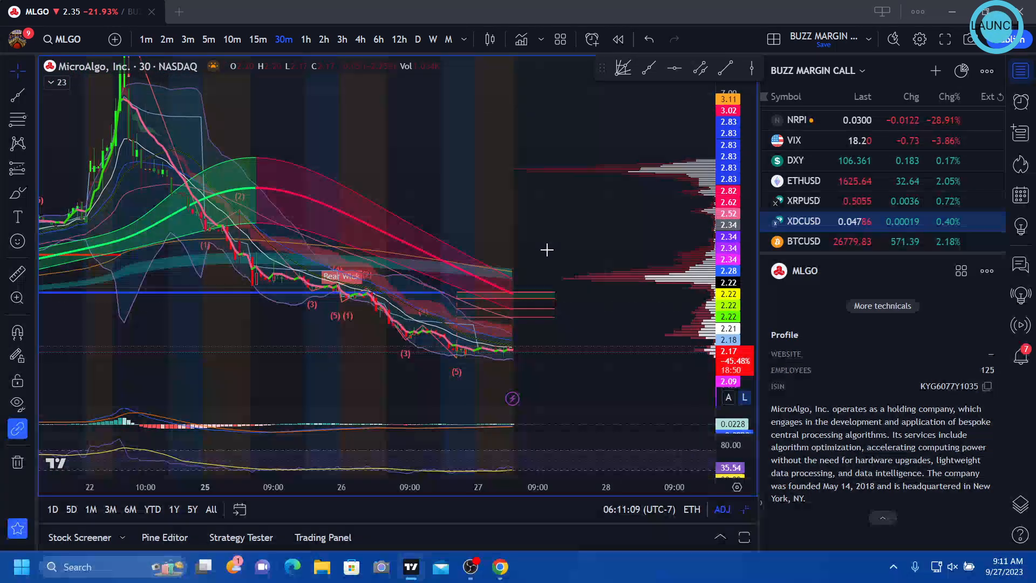
{"action": "mouse_move", "coordinate": [501, 567]}
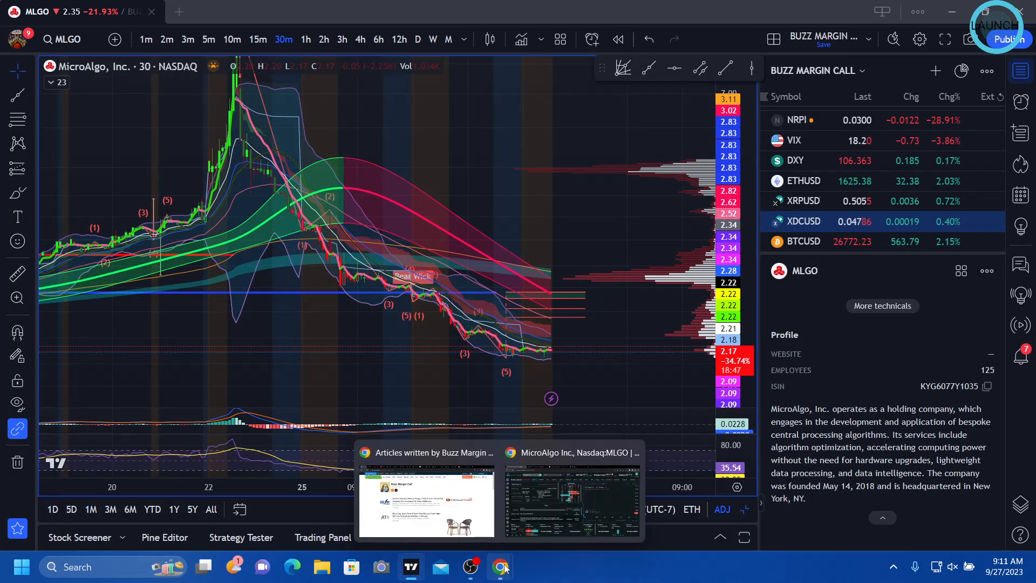
{"action": "mouse_move", "coordinate": [543, 459]}
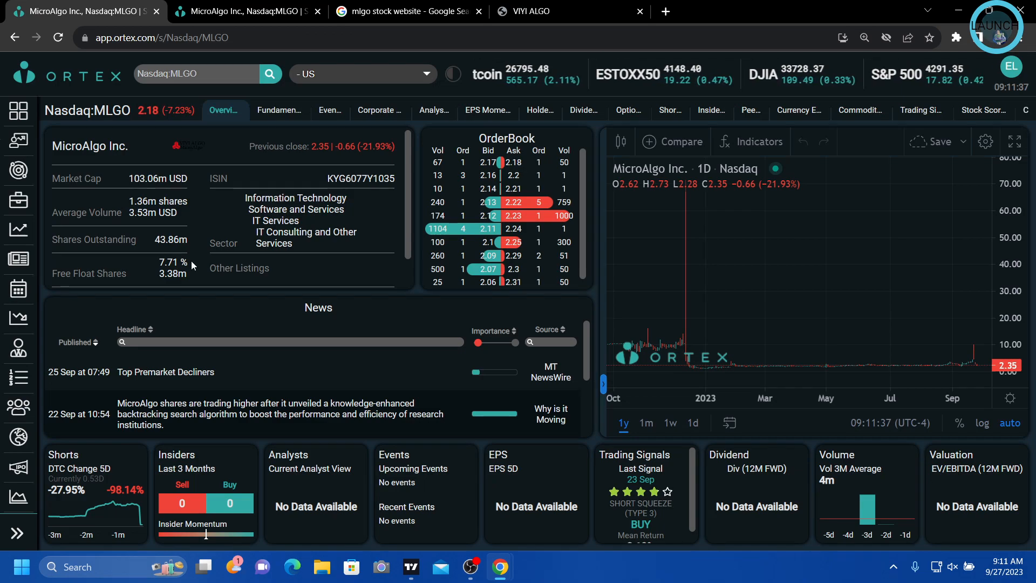
Highlight MLGO's 7.71% free float figure on the Ortex overview.
{"action": "double_click", "coordinate": [172, 261]}
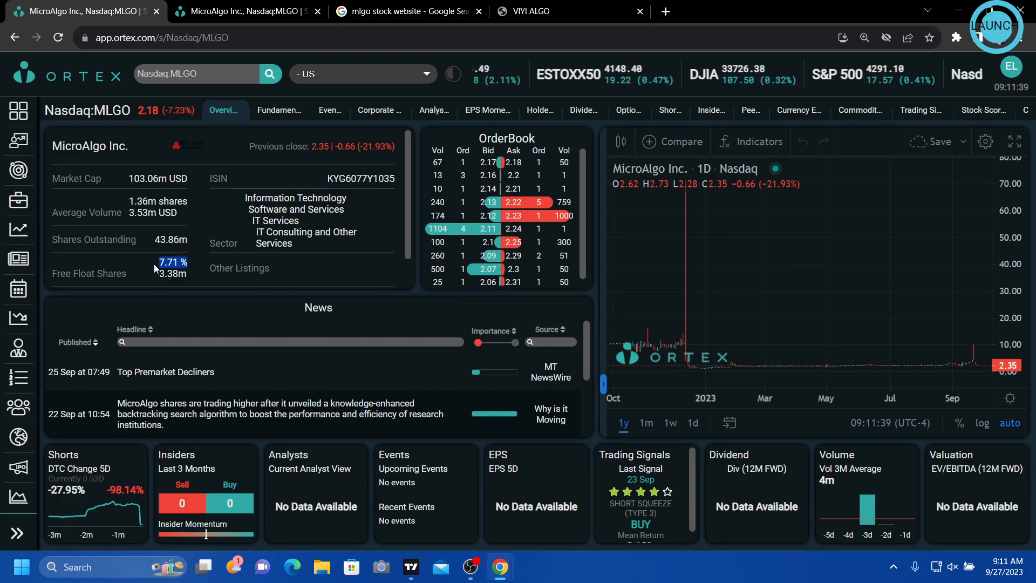
{"action": "mouse_move", "coordinate": [717, 204]}
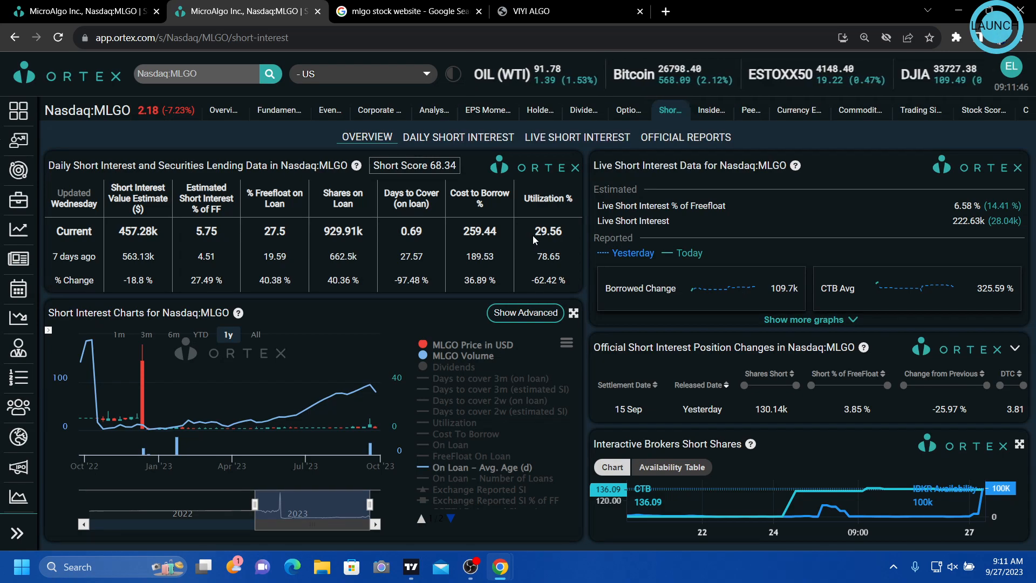
Highlight MLGO's 29.56% utilization figure on the short interest page.
{"action": "double_click", "coordinate": [547, 231]}
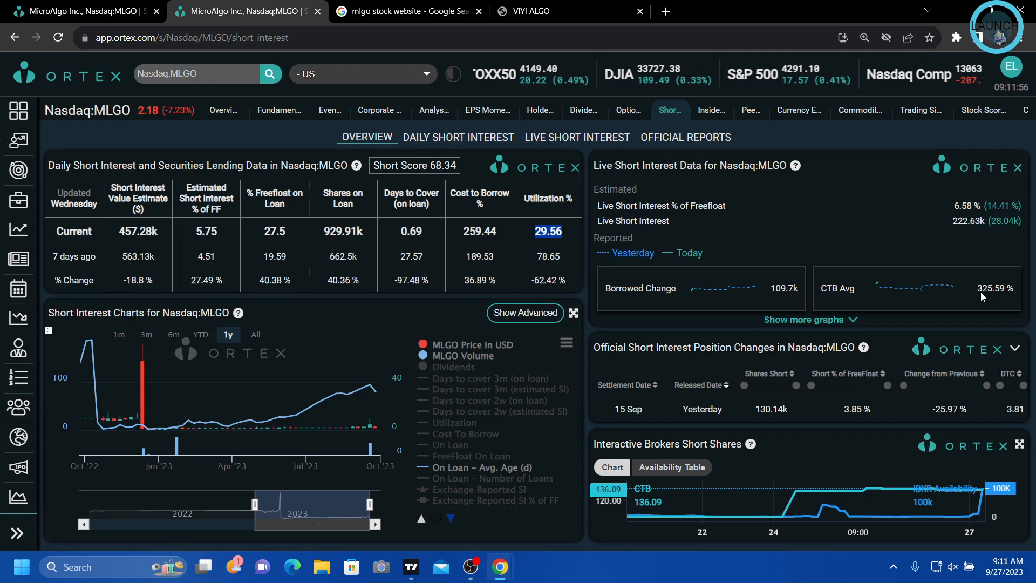
{"action": "mouse_move", "coordinate": [977, 297]}
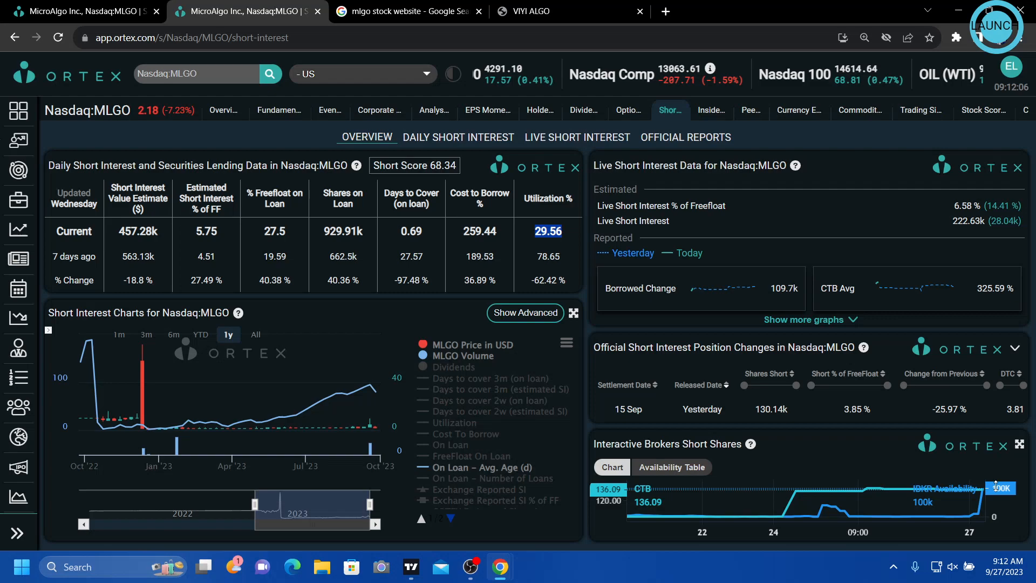
{"action": "mouse_move", "coordinate": [837, 526]}
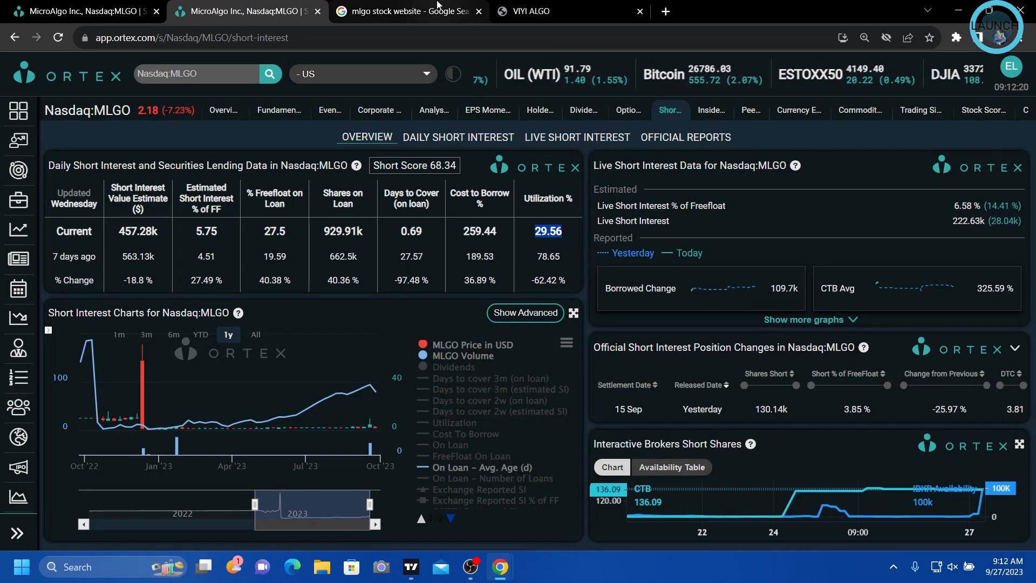
Review the Google results for the MLGO website query and go to the VIYI ALGO site.
{"action": "left_click", "coordinate": [408, 11]}
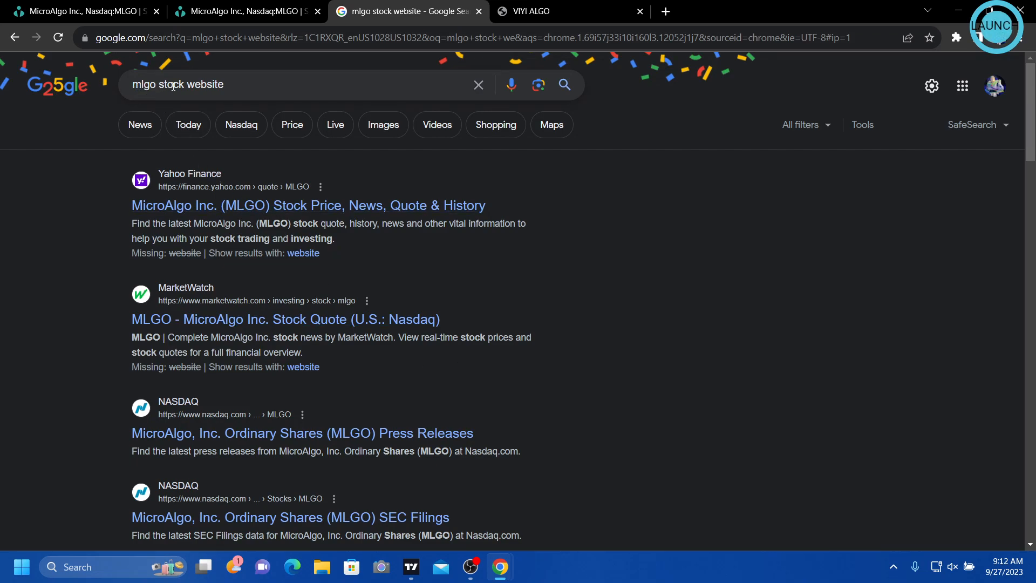
{"action": "mouse_move", "coordinate": [141, 266]}
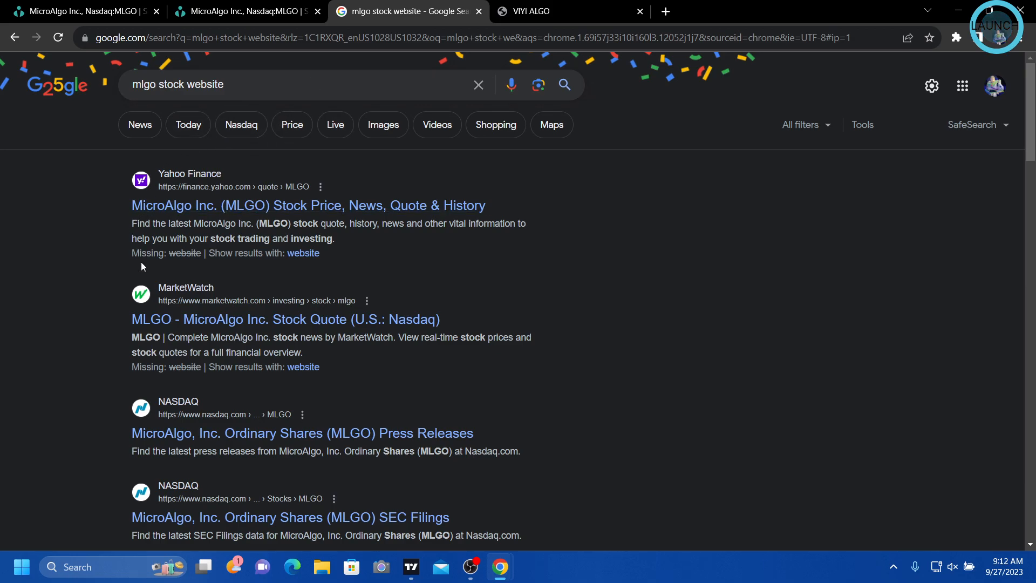
{"action": "scroll", "scroll_direction": "down", "scroll_amount": 3}
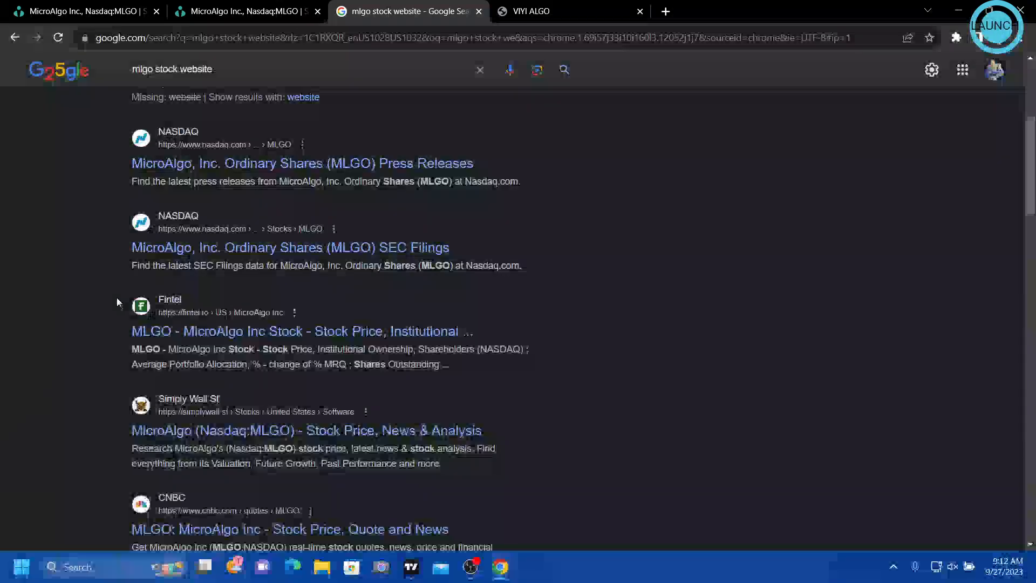
{"action": "scroll", "scroll_direction": "up", "scroll_amount": 3}
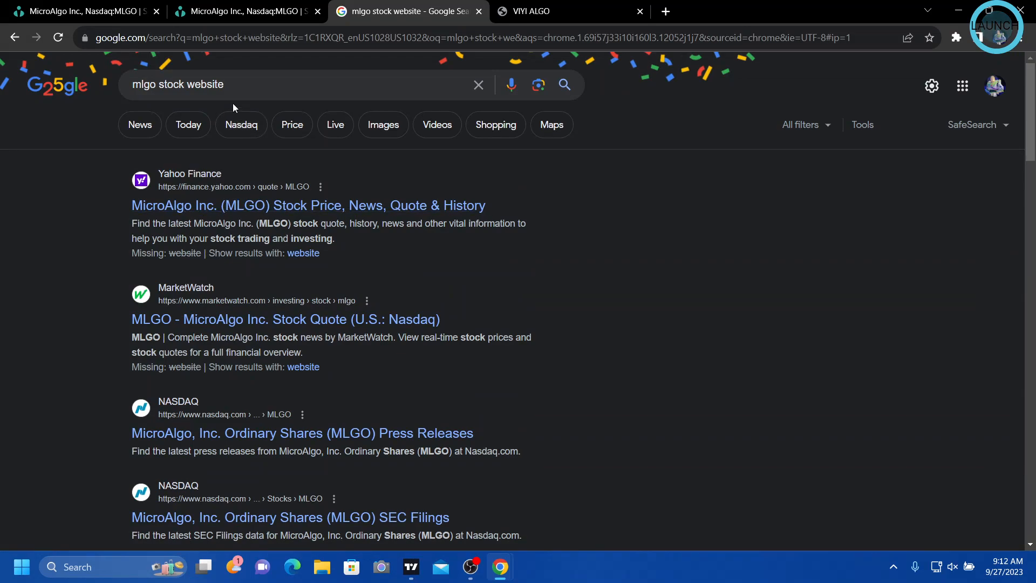
{"action": "left_click", "coordinate": [565, 11]}
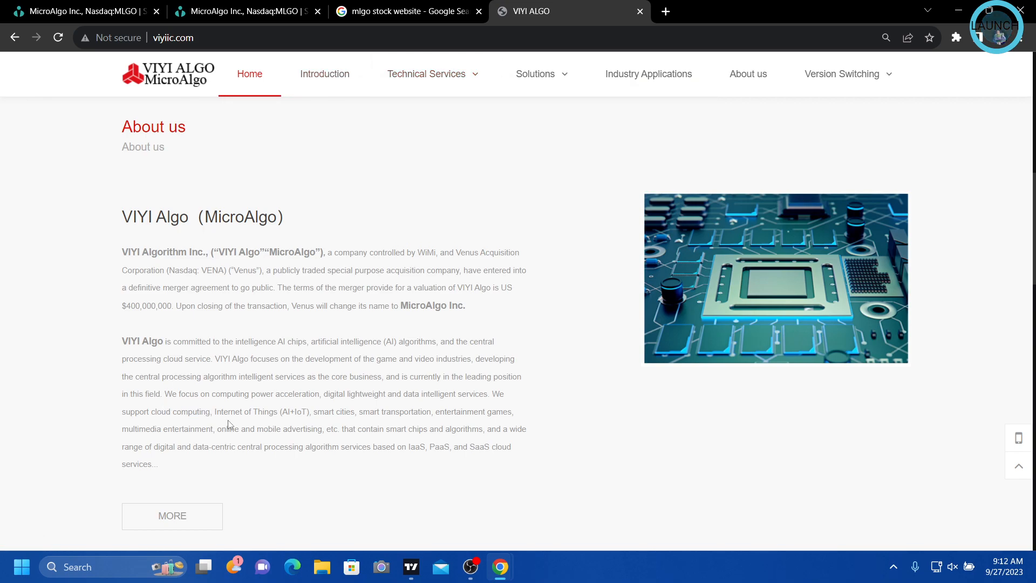
{"action": "mouse_move", "coordinate": [282, 413]}
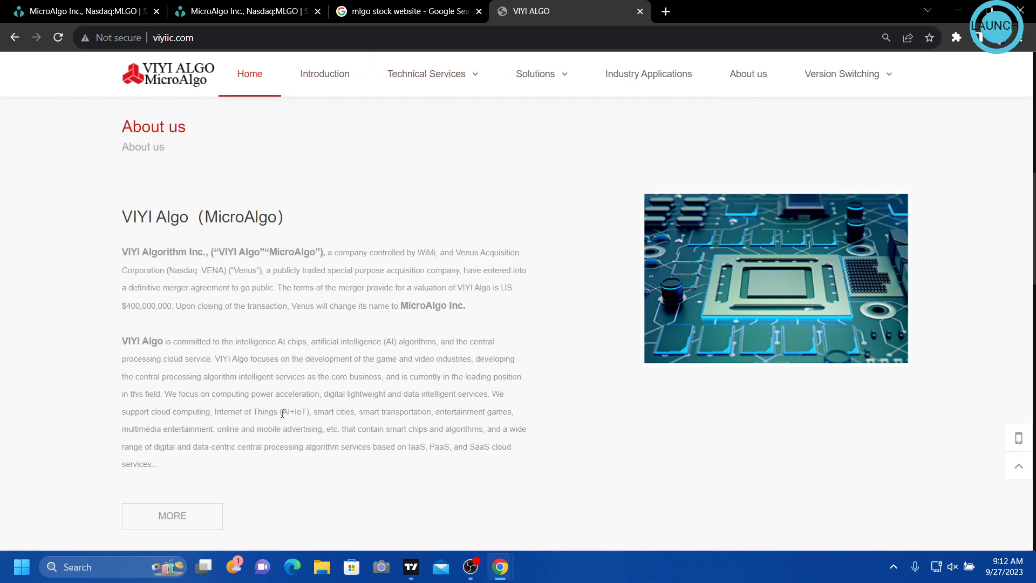
Highlight the AI+IoT phrase in VIYI Algo's About us description.
{"action": "double_click", "coordinate": [295, 412]}
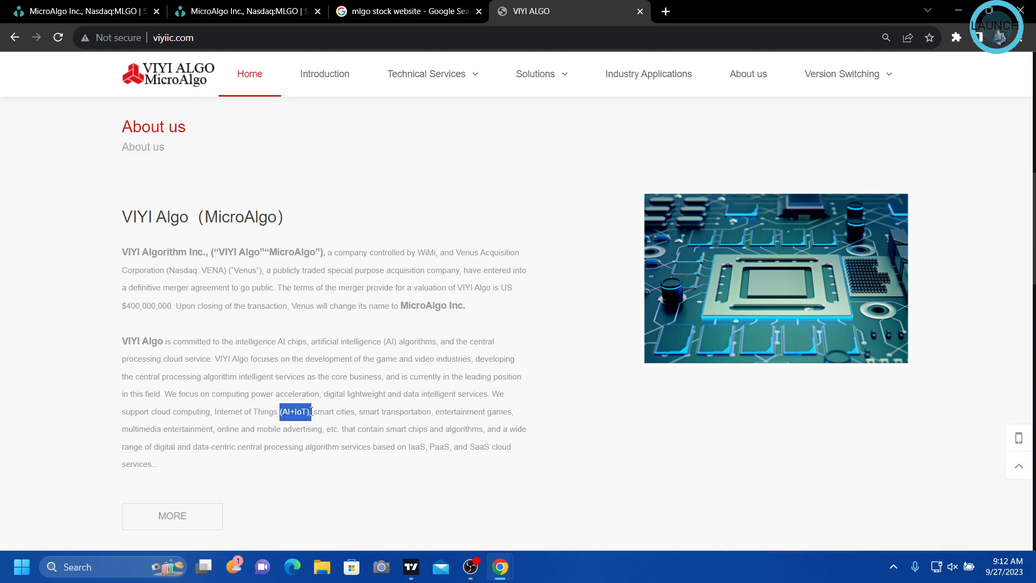
{"action": "mouse_move", "coordinate": [592, 467]}
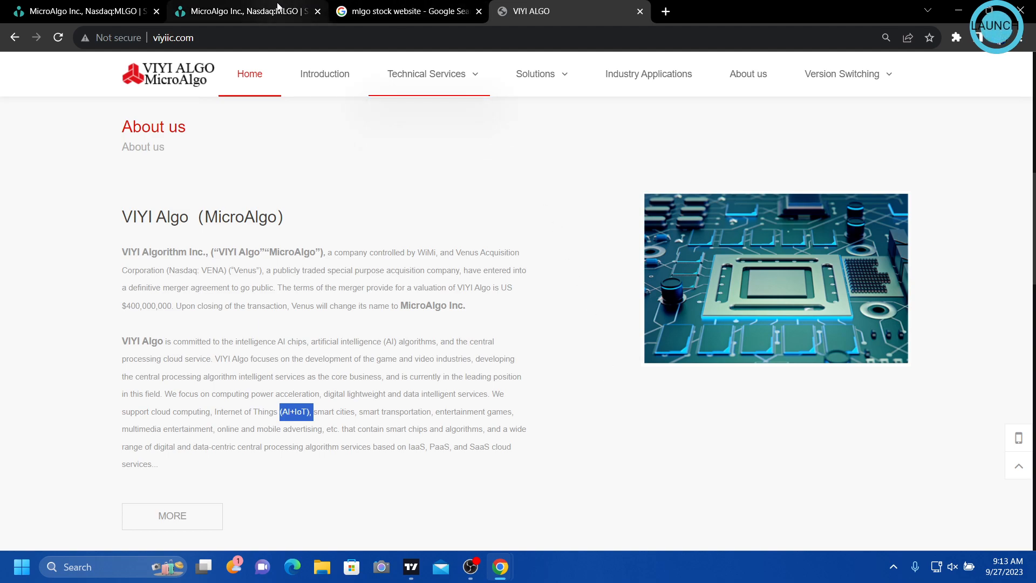
Return to MLGO's Ortex short interest page and move on to its fundamentals.
{"action": "left_click", "coordinate": [246, 10]}
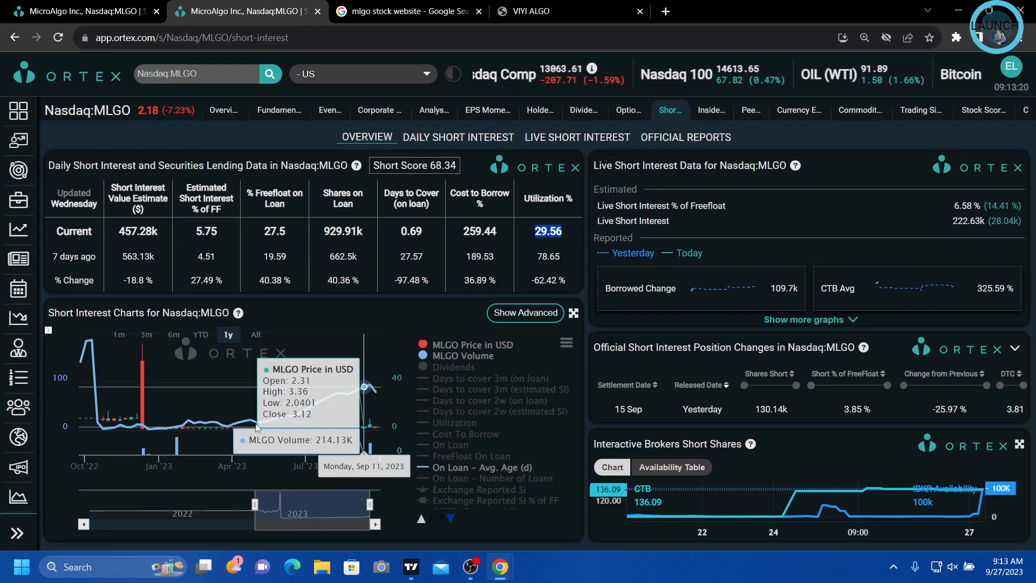
{"action": "mouse_move", "coordinate": [376, 393]}
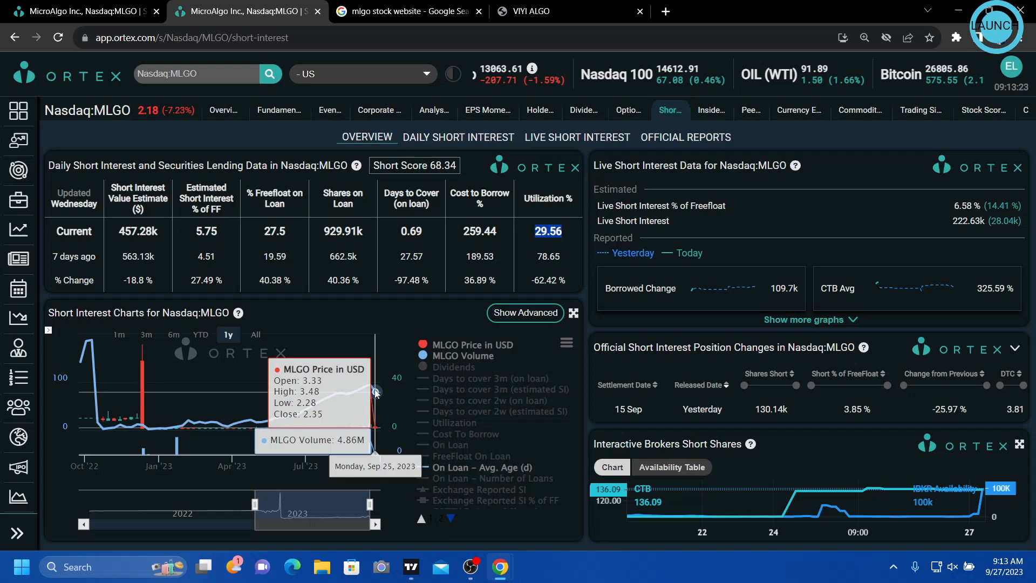
{"action": "mouse_move", "coordinate": [324, 393]}
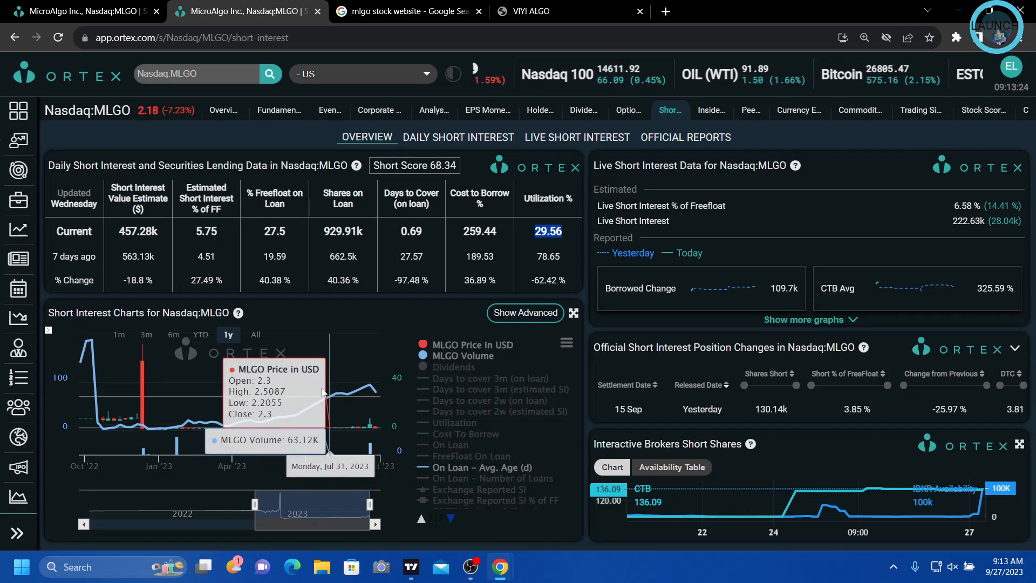
{"action": "mouse_move", "coordinate": [323, 396]}
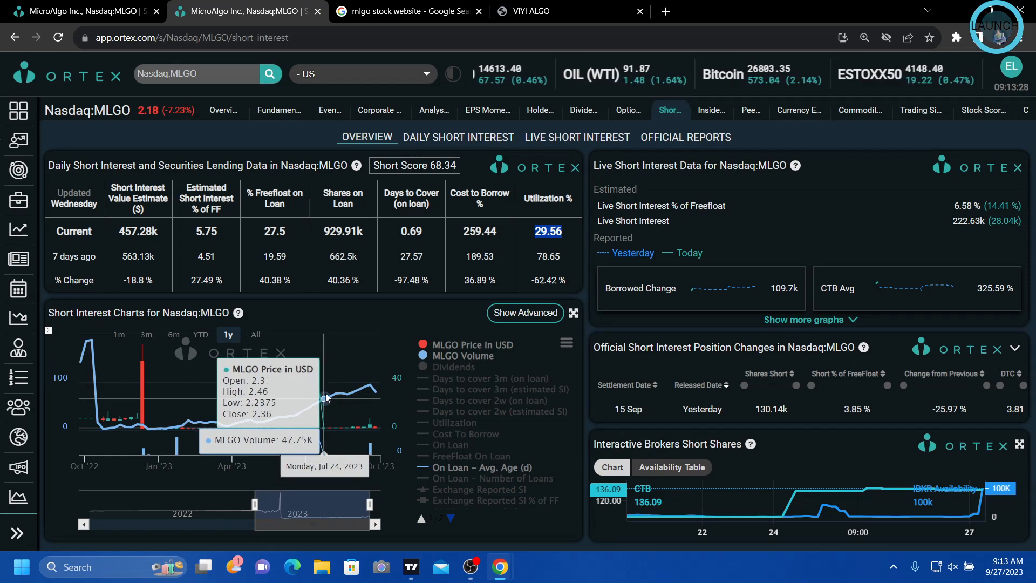
{"action": "mouse_move", "coordinate": [318, 396]}
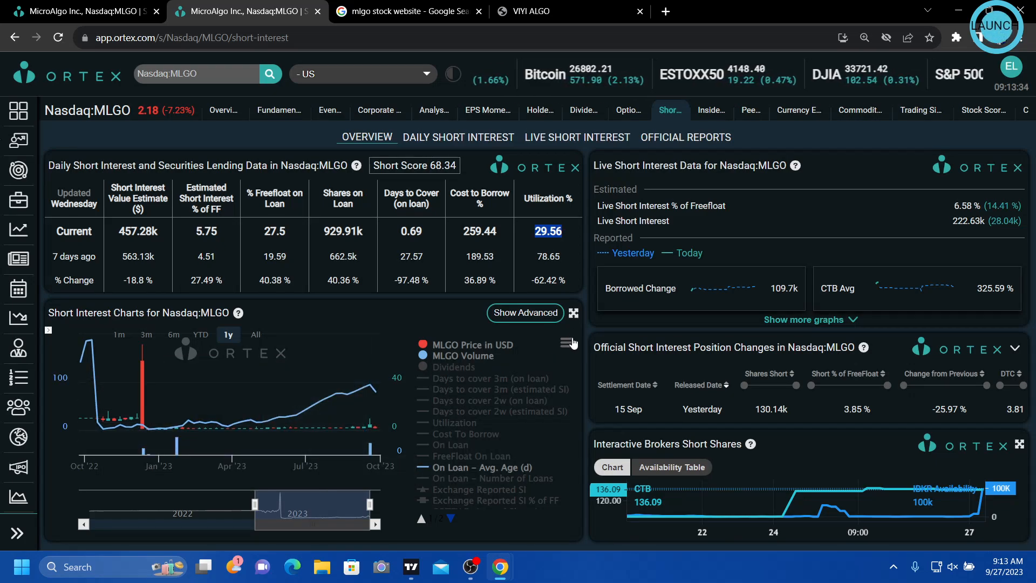
{"action": "mouse_move", "coordinate": [311, 396]}
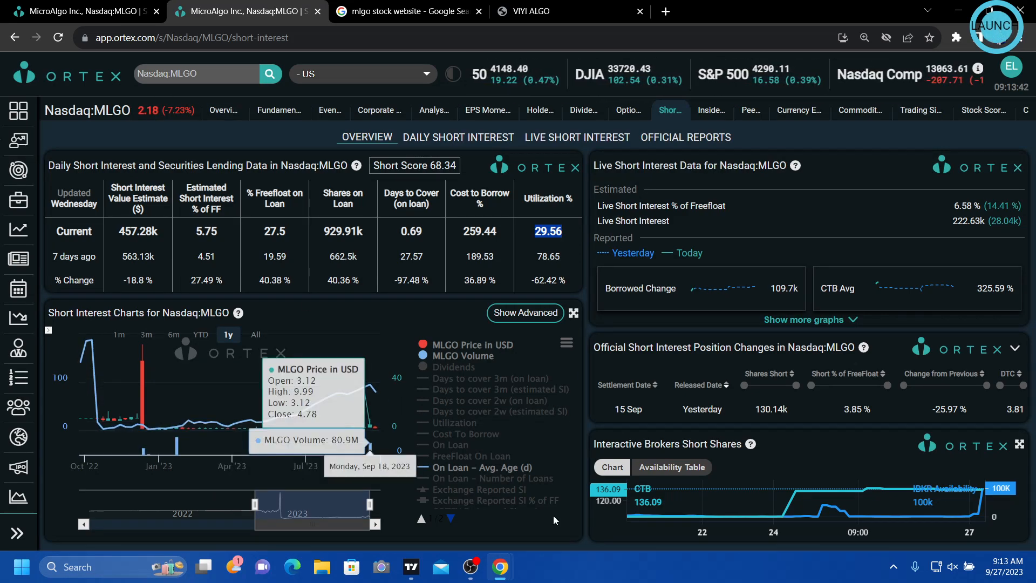
{"action": "mouse_move", "coordinate": [580, 573]}
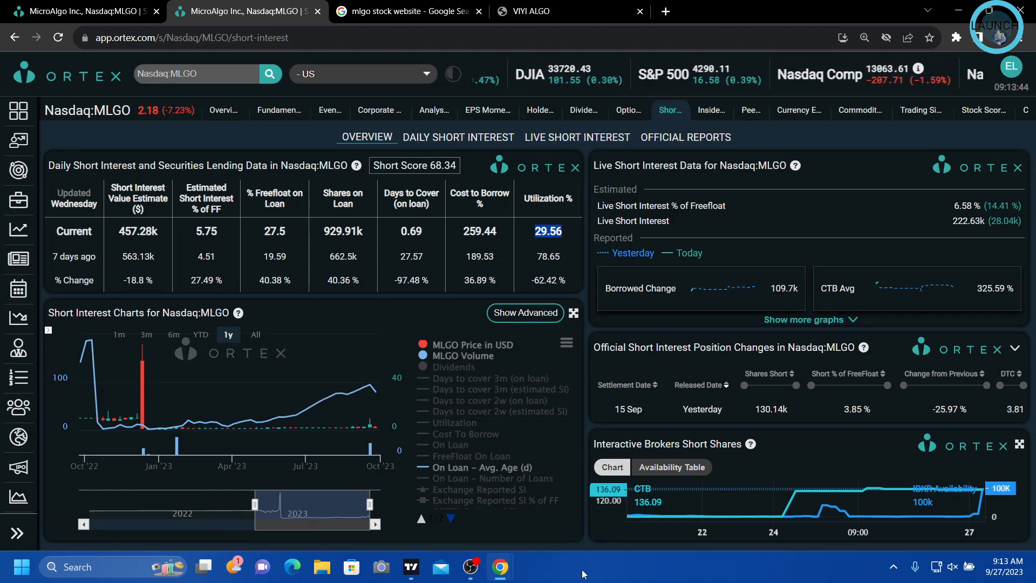
{"action": "mouse_move", "coordinate": [486, 110]}
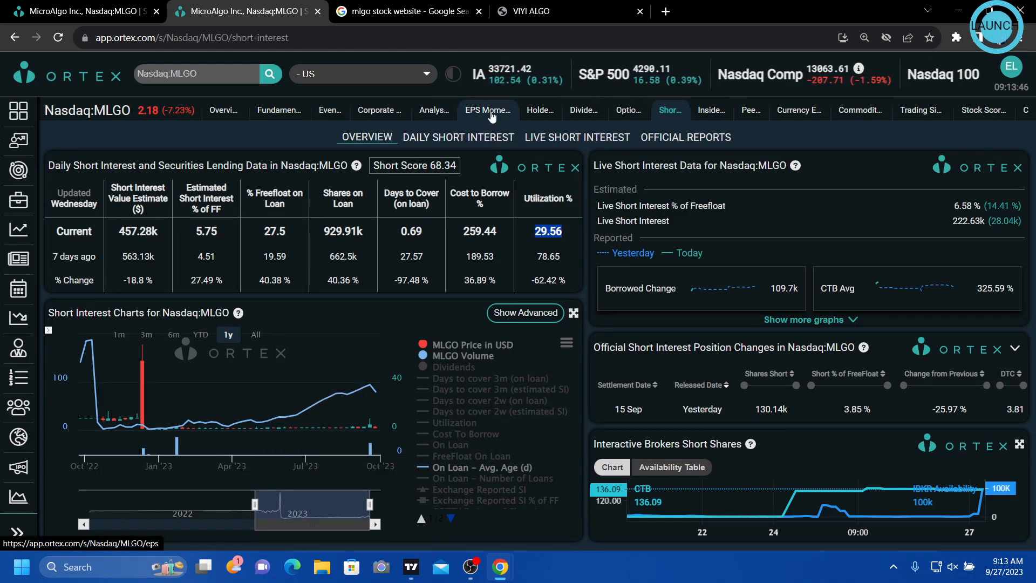
{"action": "left_click", "coordinate": [278, 110]}
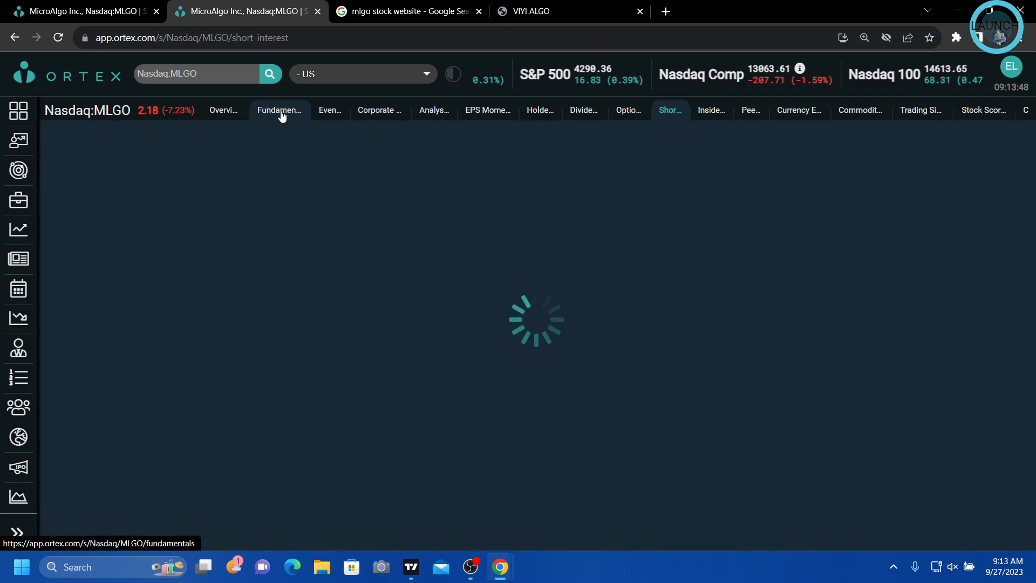
Show MLGO's fundamentals as quarterly figures for 2022 Q3–2023 Q3, then return to the overview.
{"action": "left_click", "coordinate": [279, 110]}
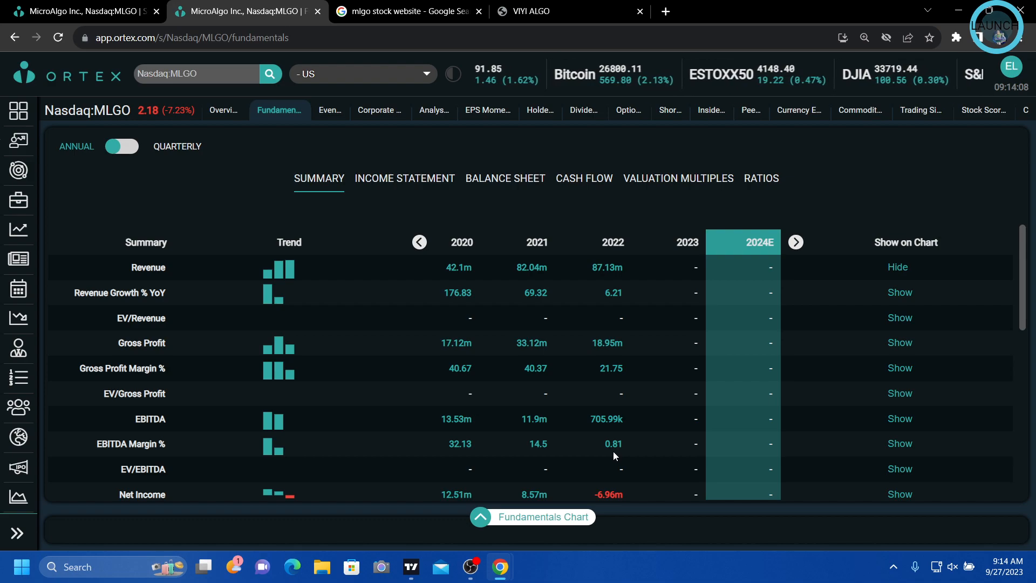
{"action": "left_click", "coordinate": [122, 146]}
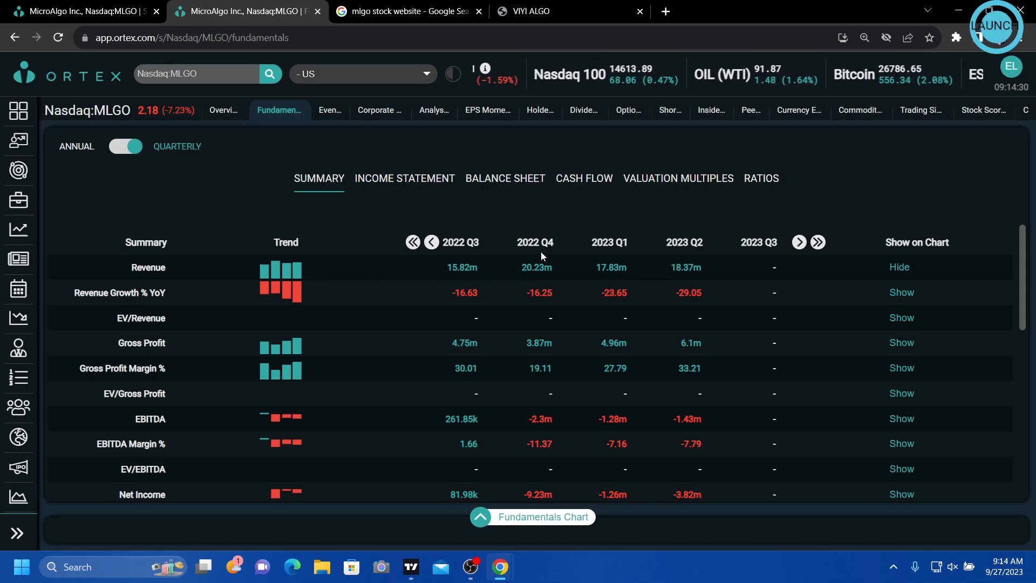
{"action": "scroll", "scroll_direction": "down", "scroll_amount": 3}
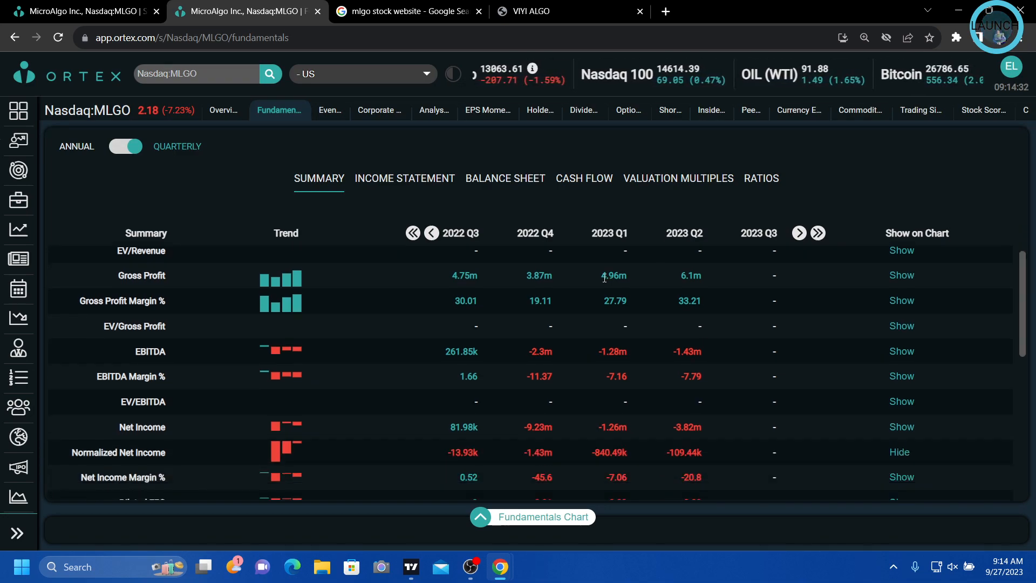
{"action": "scroll", "scroll_direction": "down", "scroll_amount": 3}
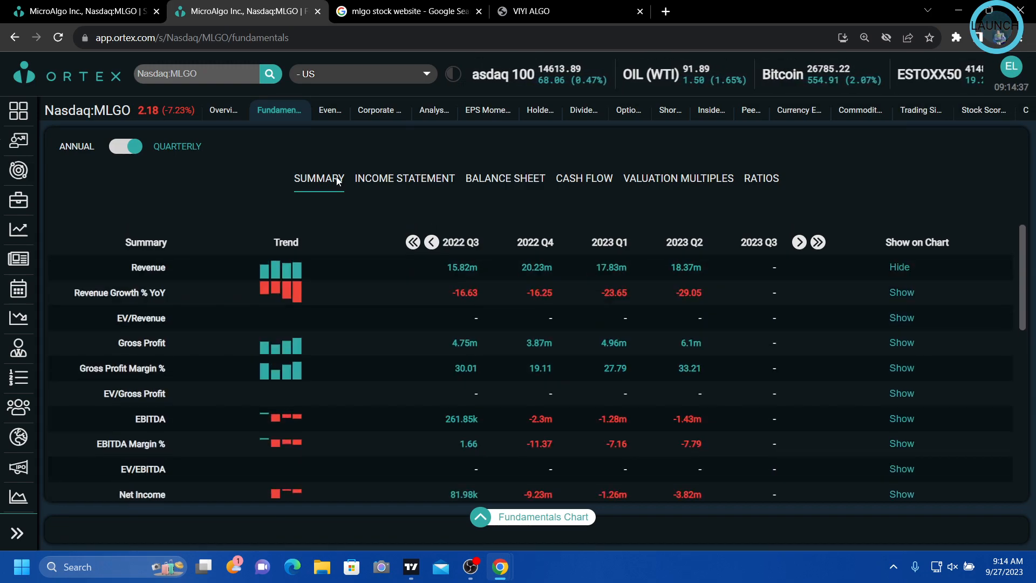
{"action": "left_click", "coordinate": [224, 110]}
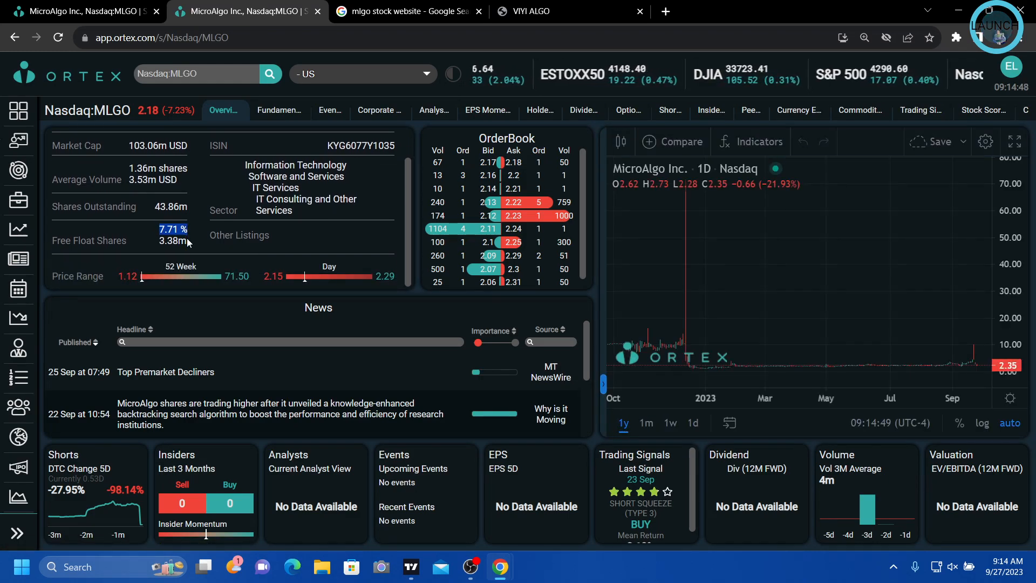
{"action": "mouse_move", "coordinate": [687, 245]}
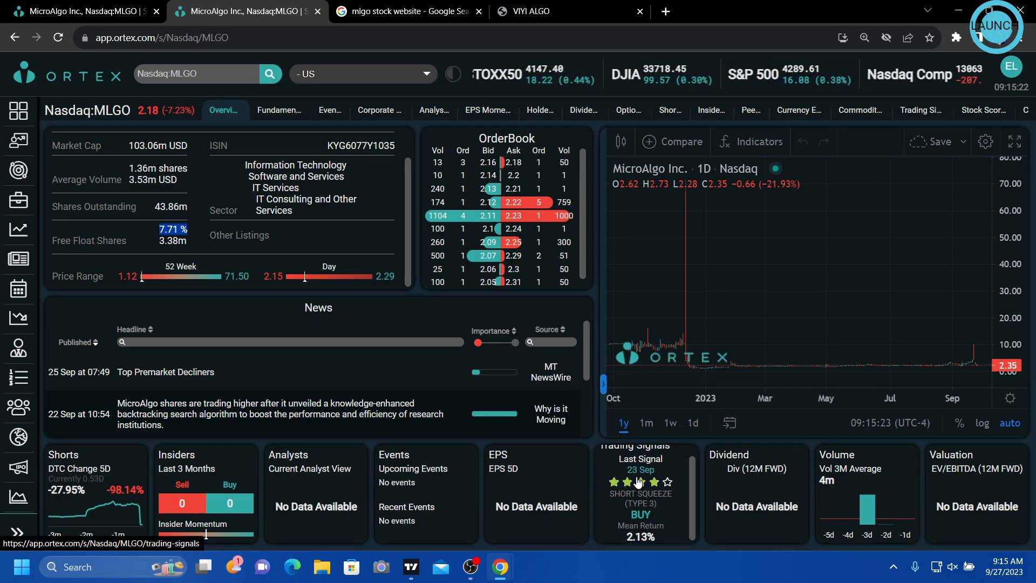
{"action": "mouse_move", "coordinate": [654, 516]}
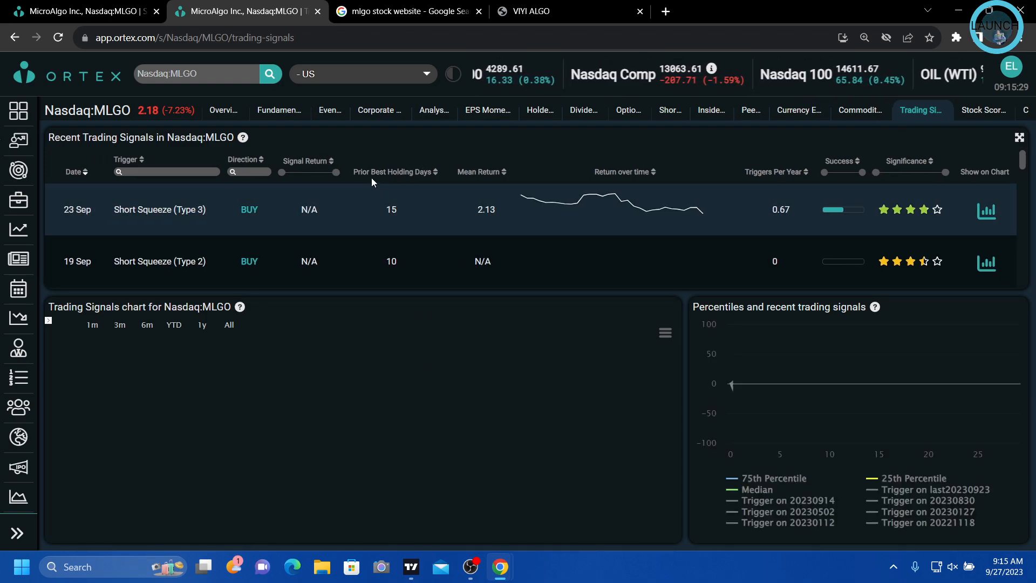
Bring up MLGO's trading signals listing the 23 Sep and 19 Sep short-squeeze buy signals.
{"action": "left_click", "coordinate": [202, 325]}
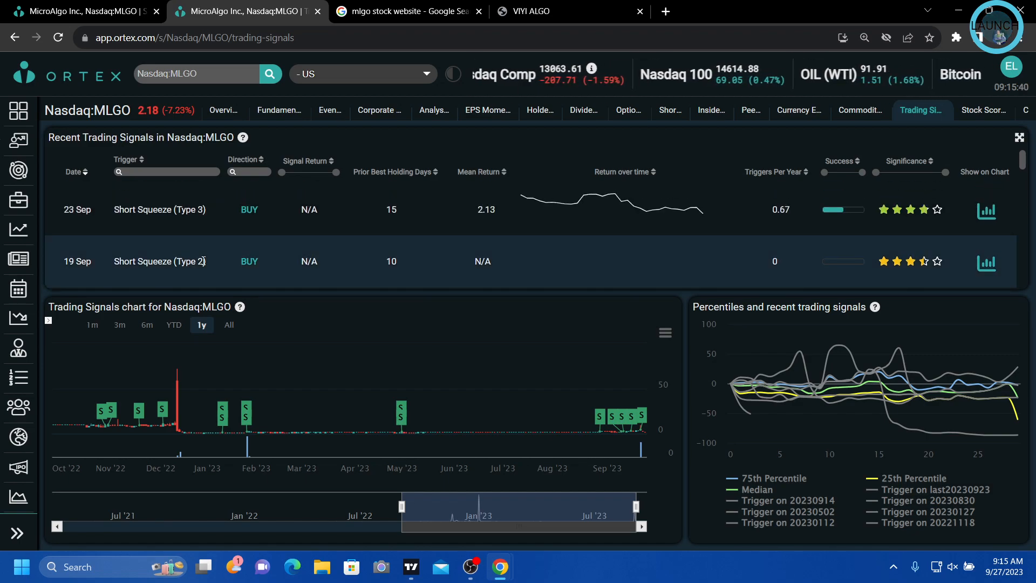
{"action": "mouse_move", "coordinate": [362, 267]}
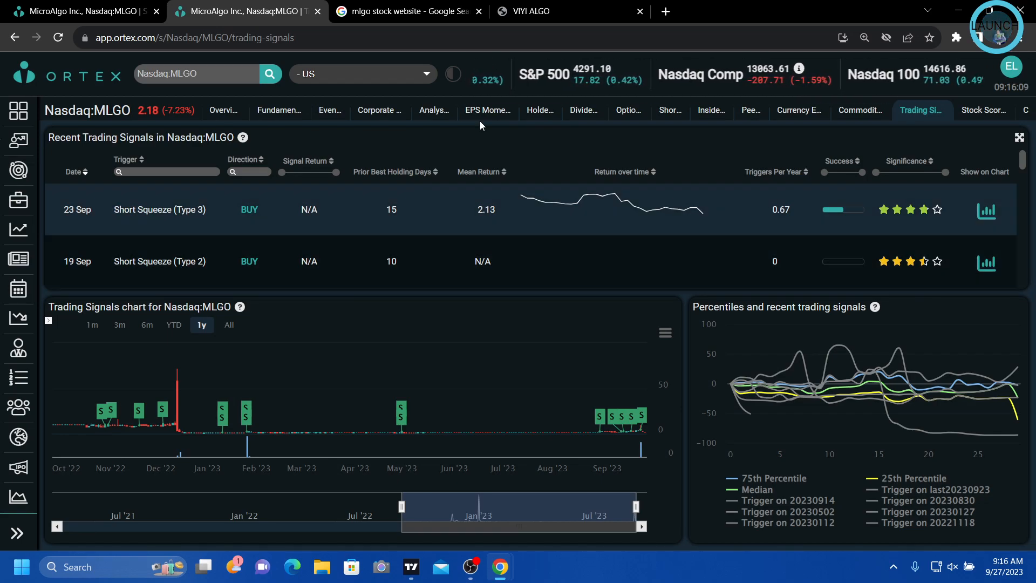
Leave the one-year signals chart and return to the VIYI ALGO company site.
{"action": "left_click", "coordinate": [568, 11]}
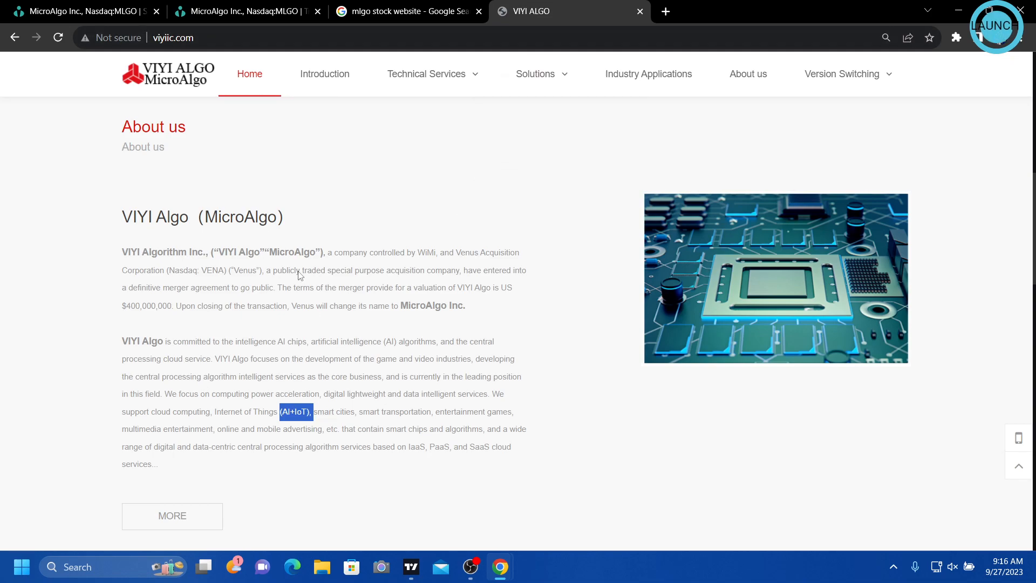
{"action": "mouse_move", "coordinate": [368, 429]}
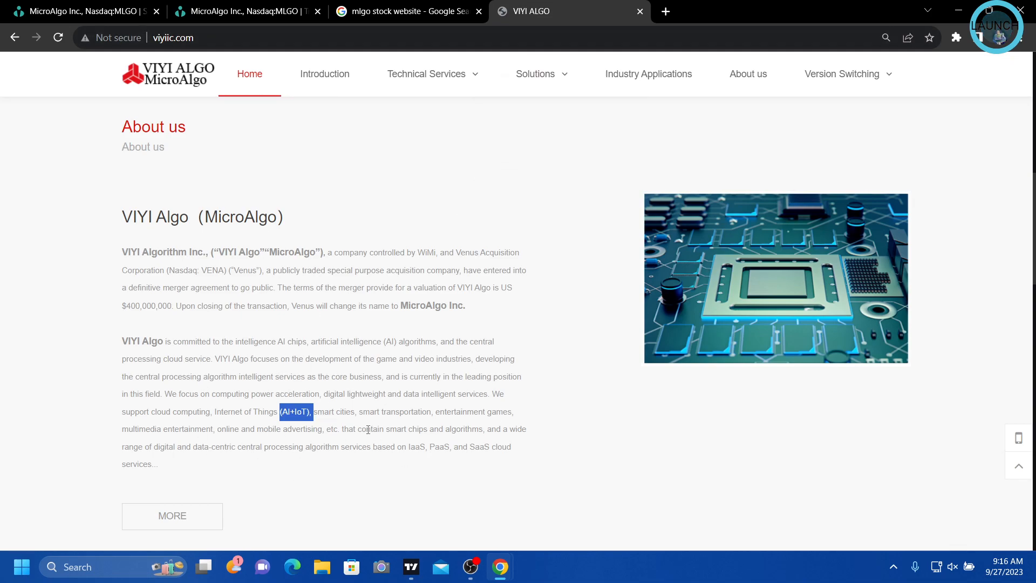
{"action": "mouse_move", "coordinate": [549, 514]}
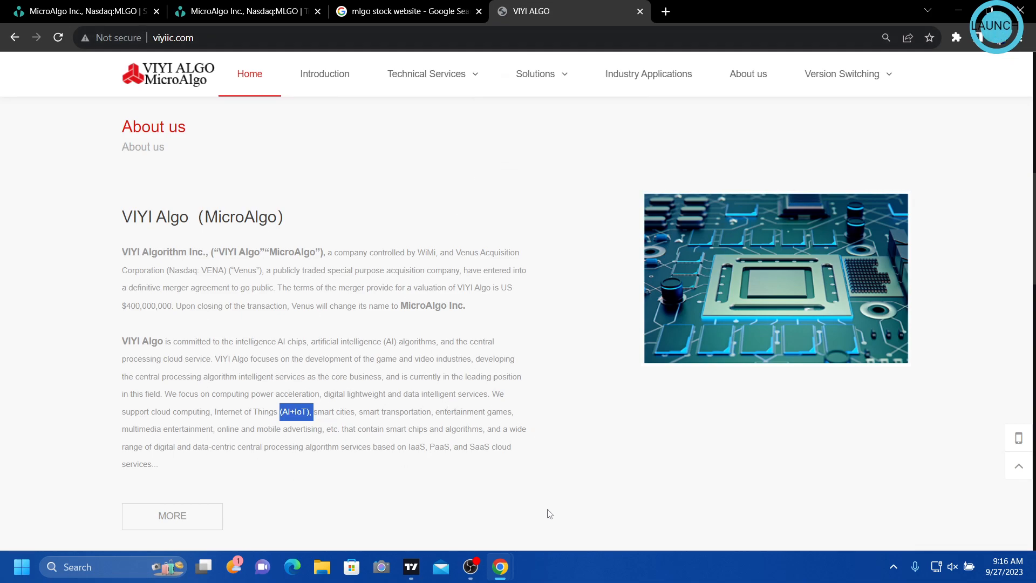
{"action": "mouse_move", "coordinate": [416, 491]}
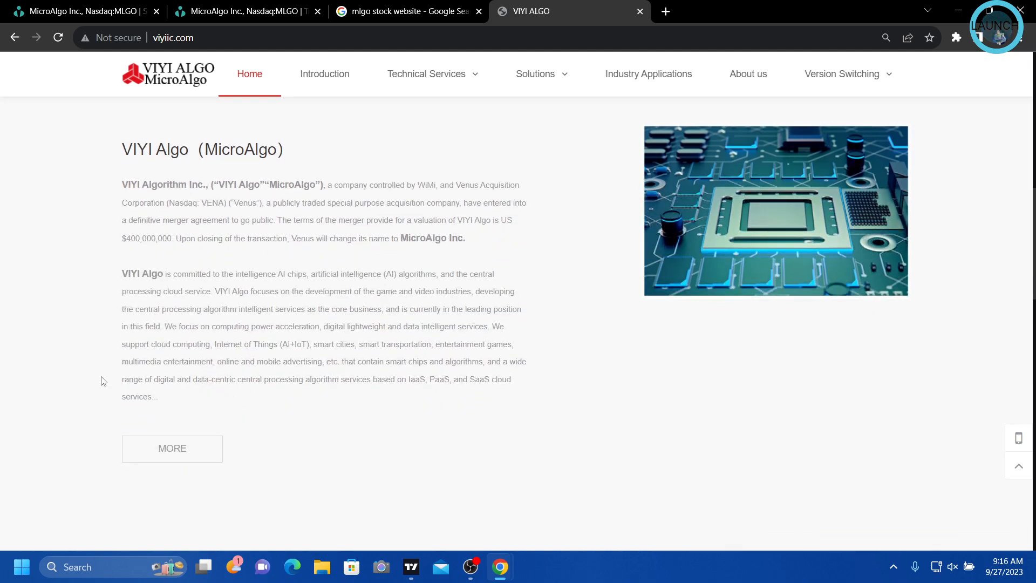
{"action": "scroll", "scroll_direction": "down", "scroll_amount": 3}
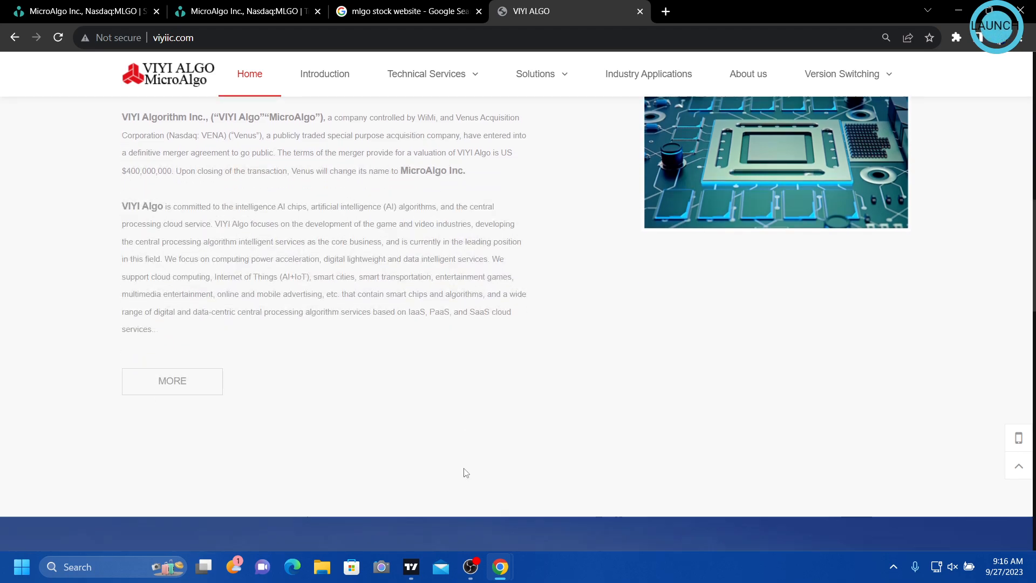
{"action": "mouse_move", "coordinate": [431, 526]}
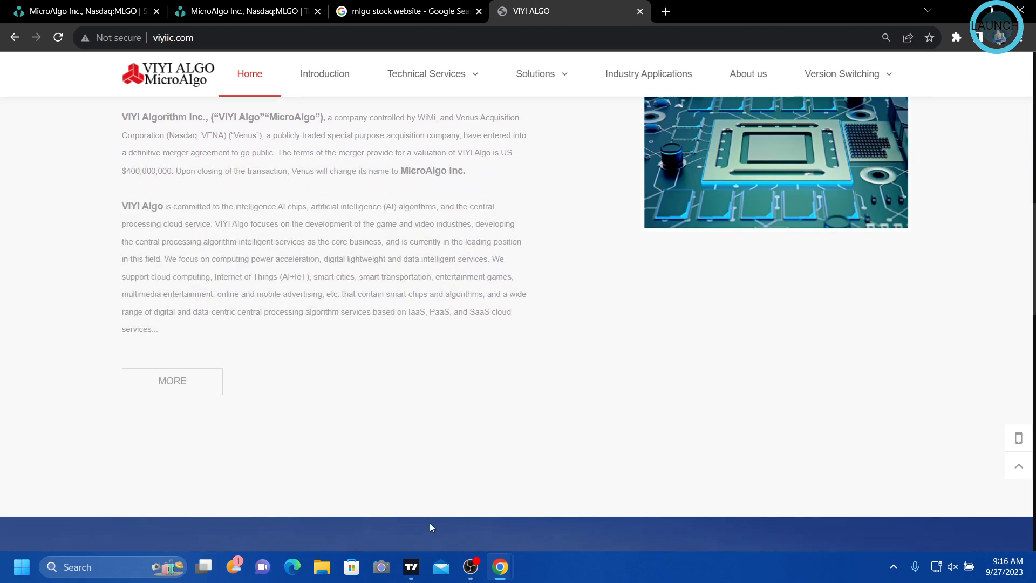
{"action": "scroll", "scroll_direction": "up", "scroll_amount": 3}
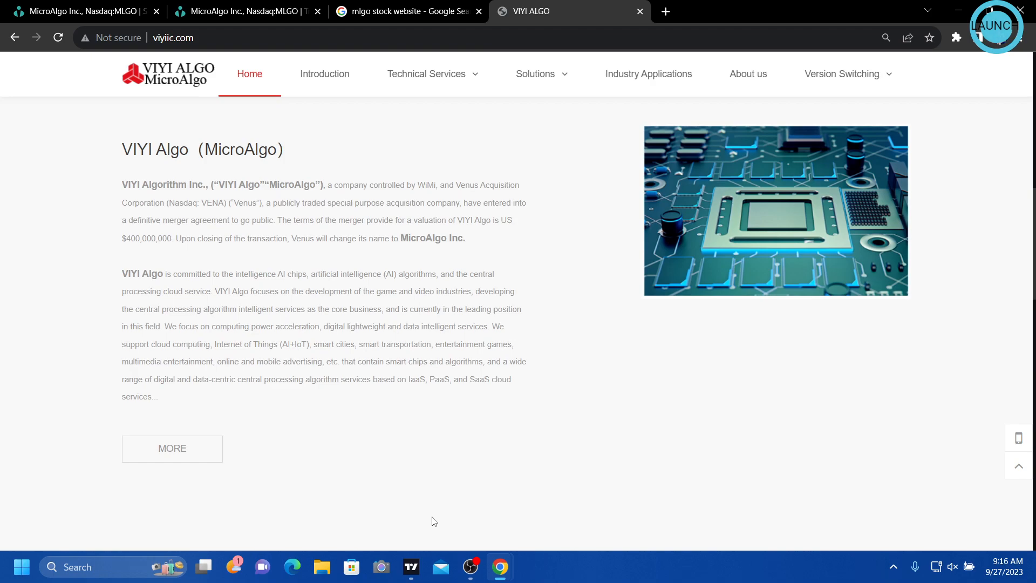
{"action": "mouse_move", "coordinate": [434, 459]}
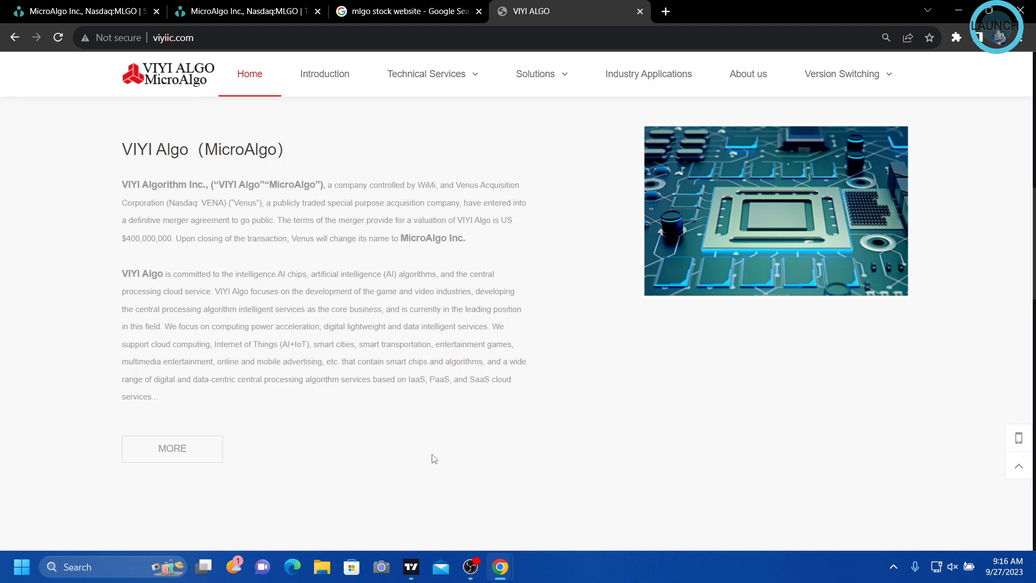
{"action": "mouse_move", "coordinate": [343, 412]}
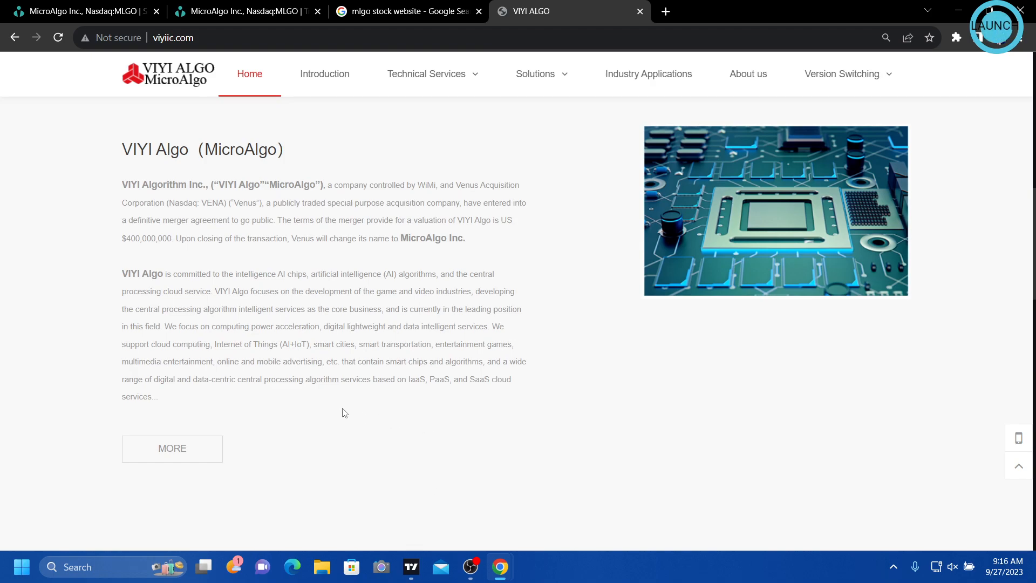
{"action": "mouse_move", "coordinate": [299, 391]}
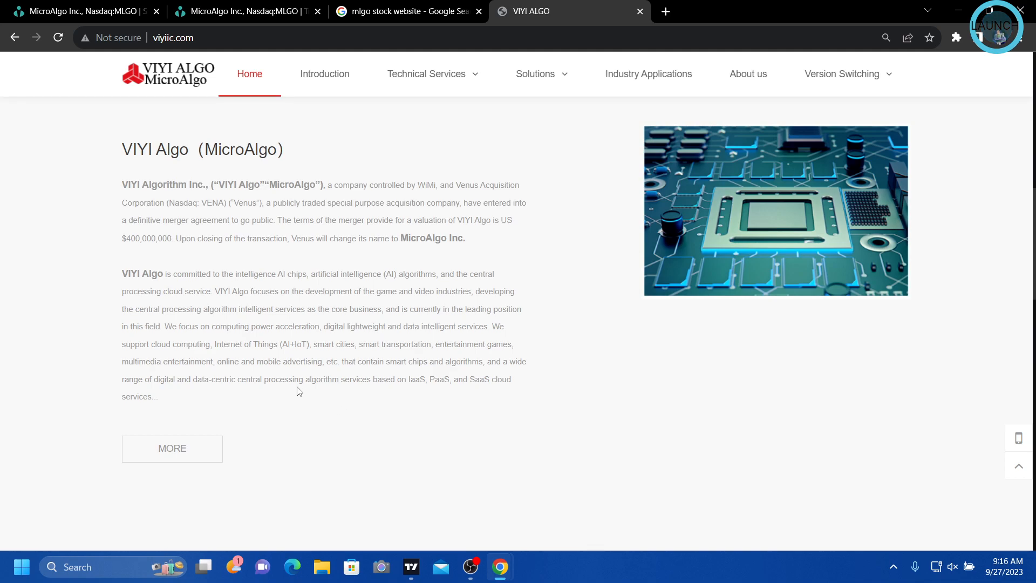
{"action": "mouse_move", "coordinate": [243, 516]}
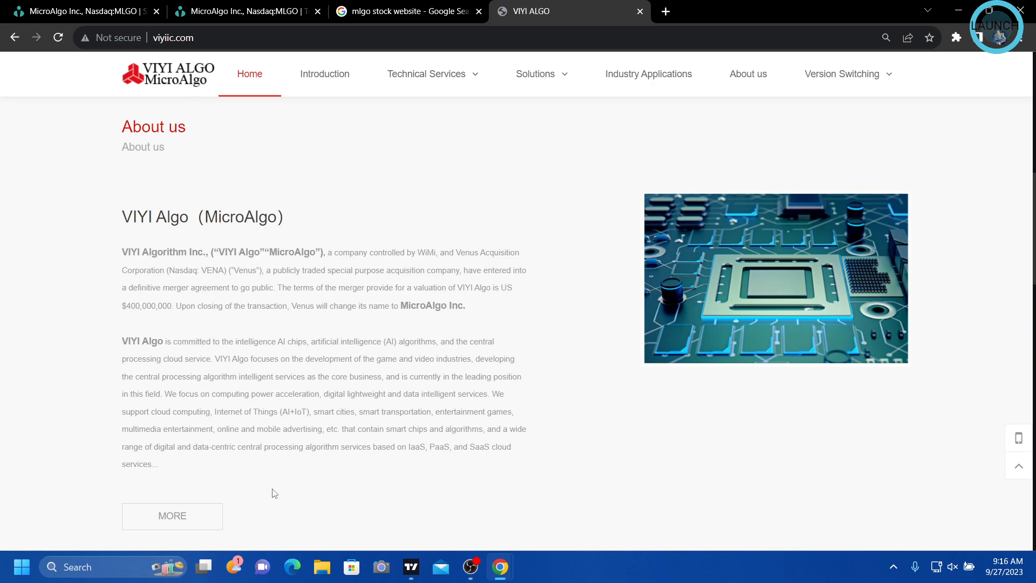
{"action": "mouse_move", "coordinate": [472, 566]}
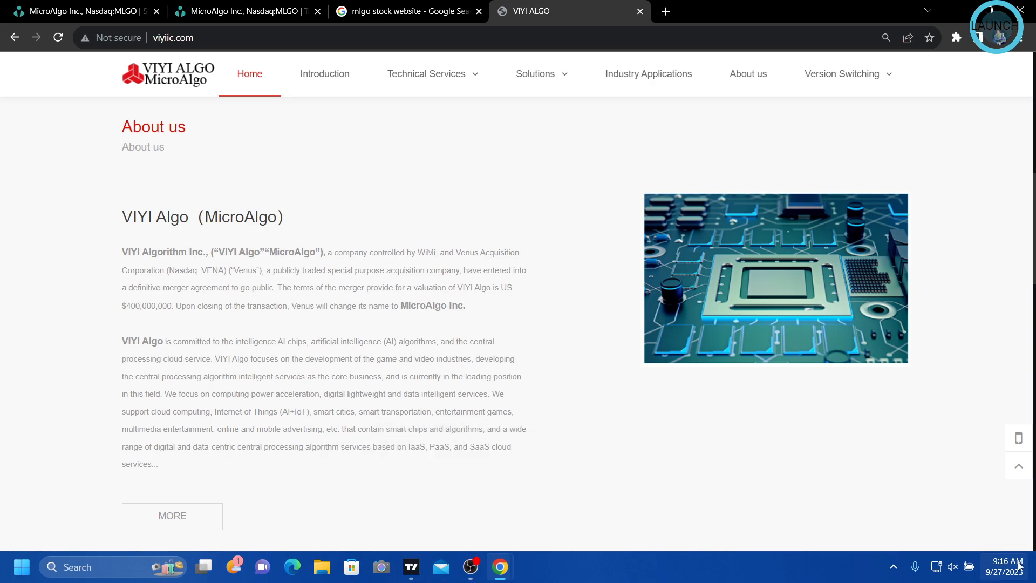
{"action": "mouse_move", "coordinate": [589, 508]}
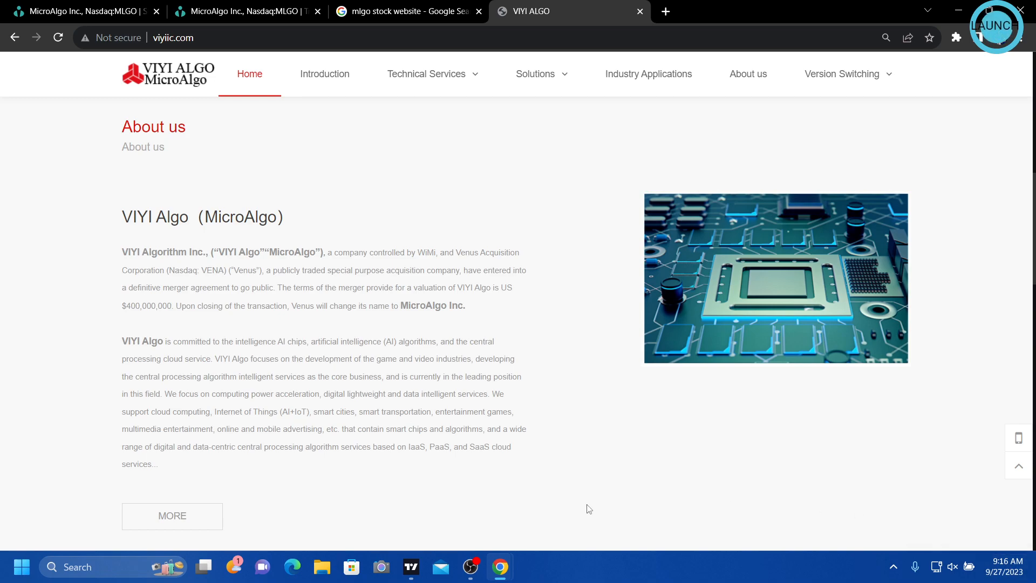